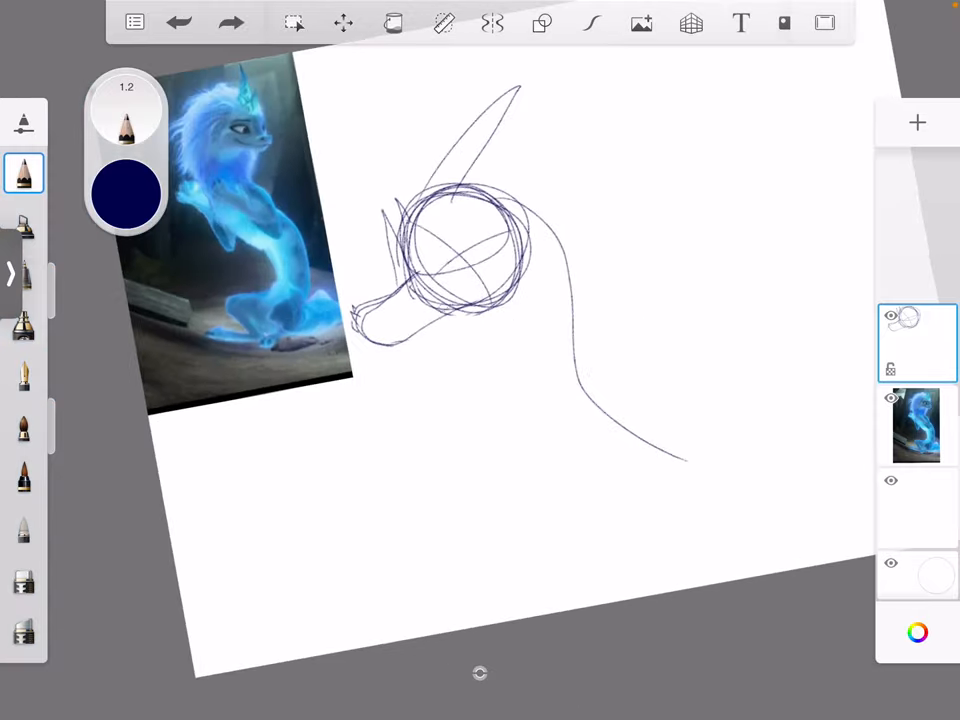
Extend the rough dragon body sketch in preparation for inking on a new layer
drag(480, 310, 435, 520)
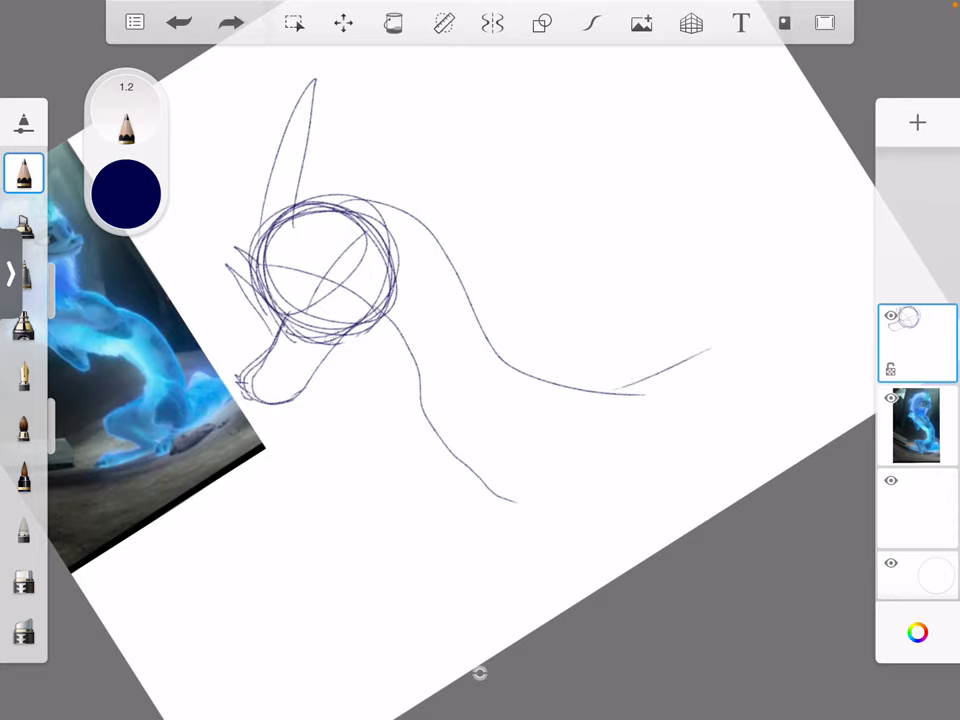
click(294, 23)
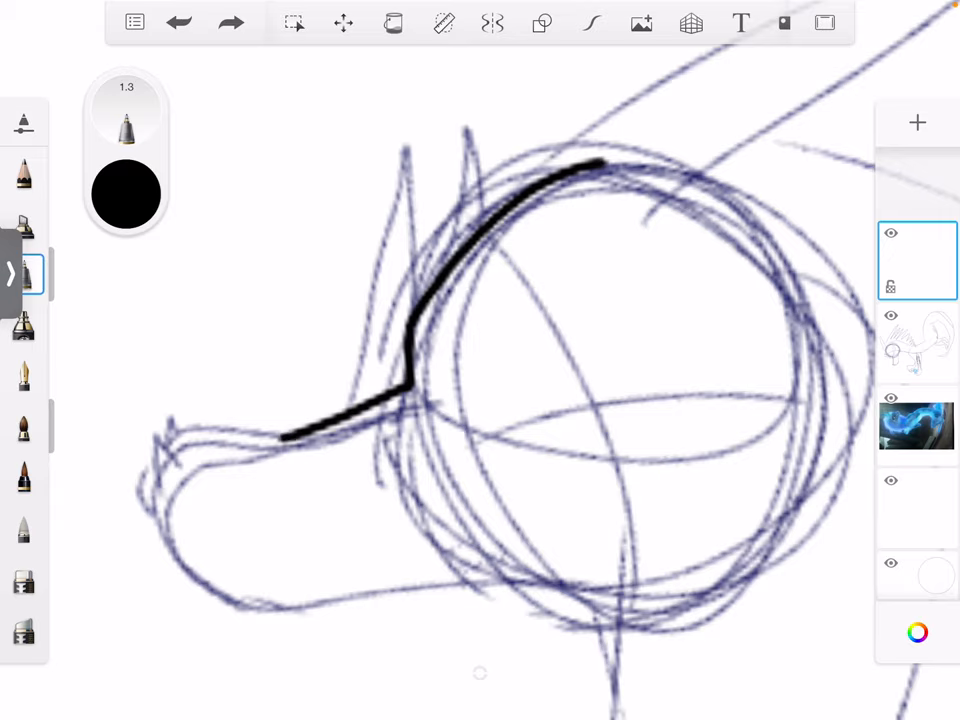
Ink the snout and head, the horn, the back line, and the arm with claws in black
drag(280, 435, 490, 575)
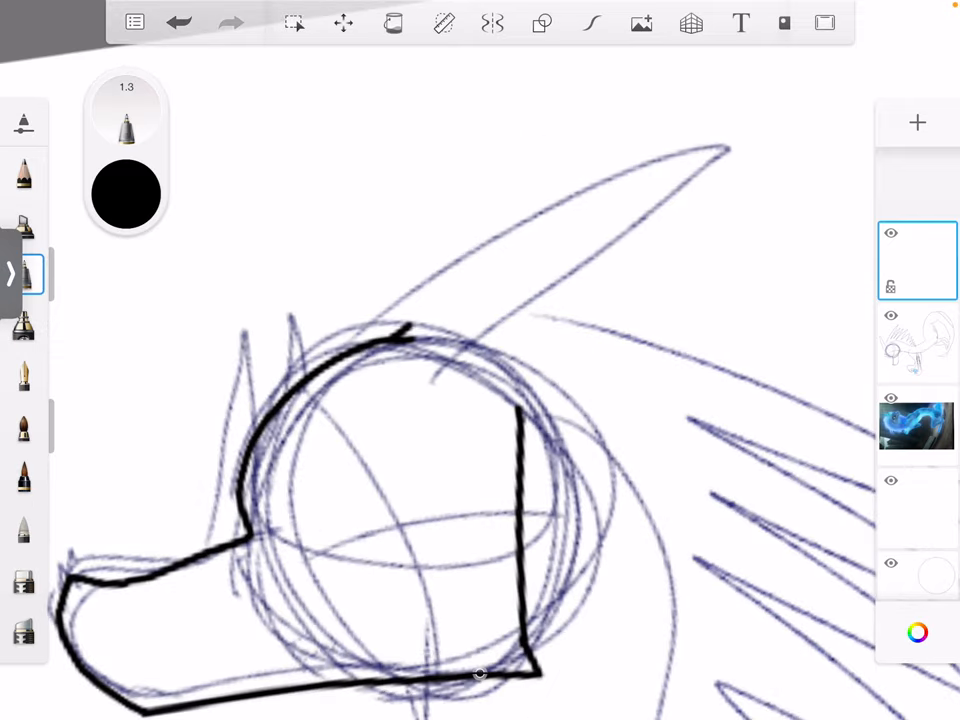
drag(400, 345, 745, 165)
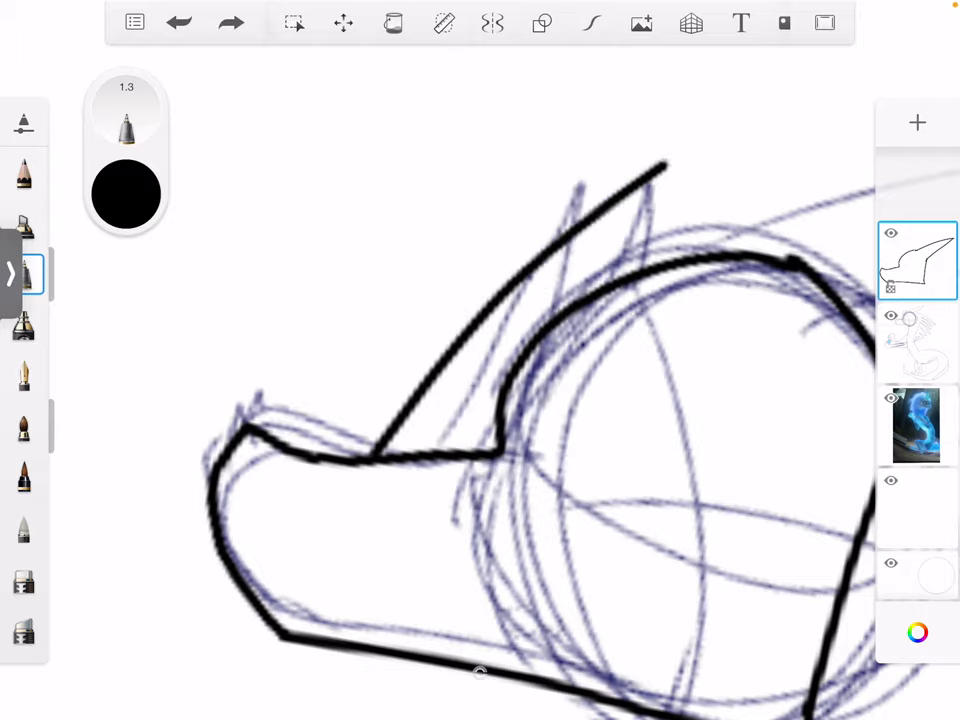
drag(430, 490, 745, 185)
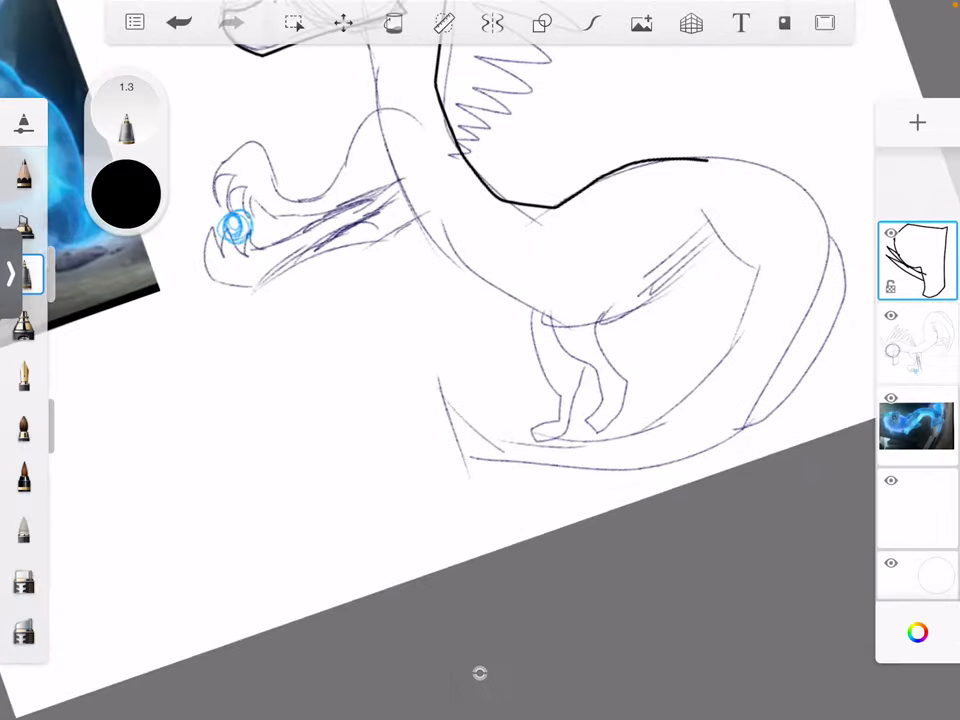
drag(710, 160, 700, 450)
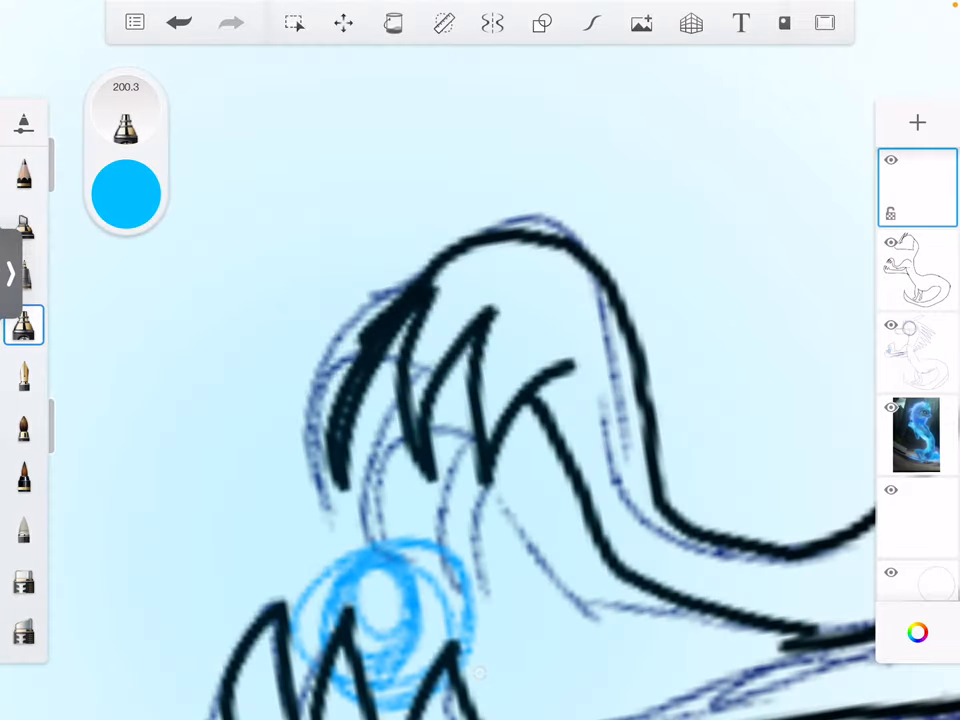
Change the cyan glow layer's blending mode from Glow to Soft Glow
click(916, 187)
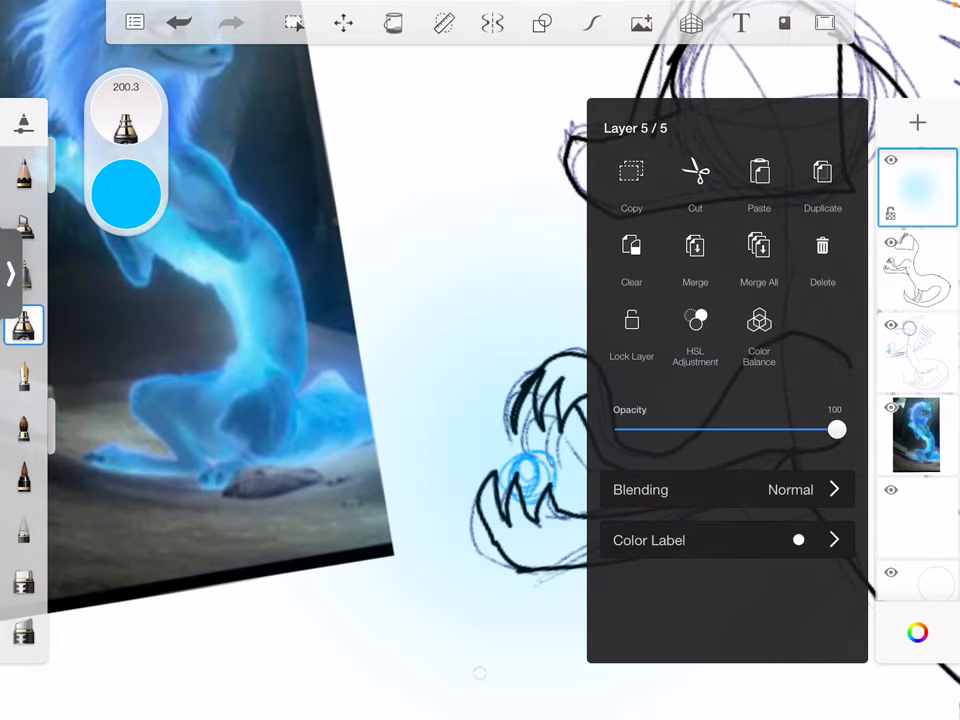
click(727, 489)
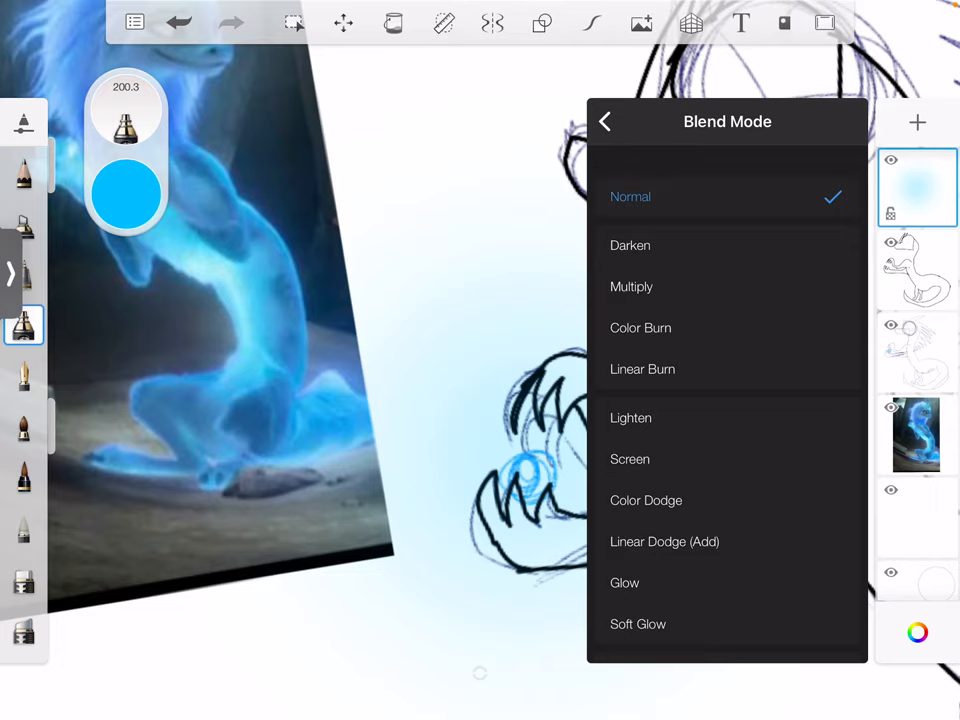
click(624, 583)
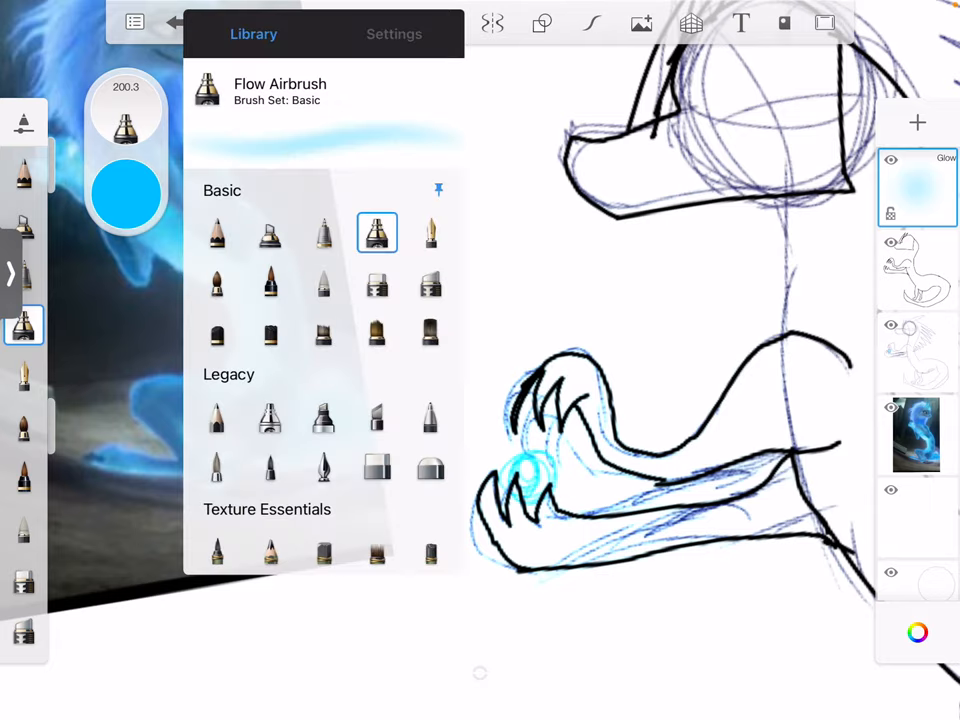
scroll(down, 3)
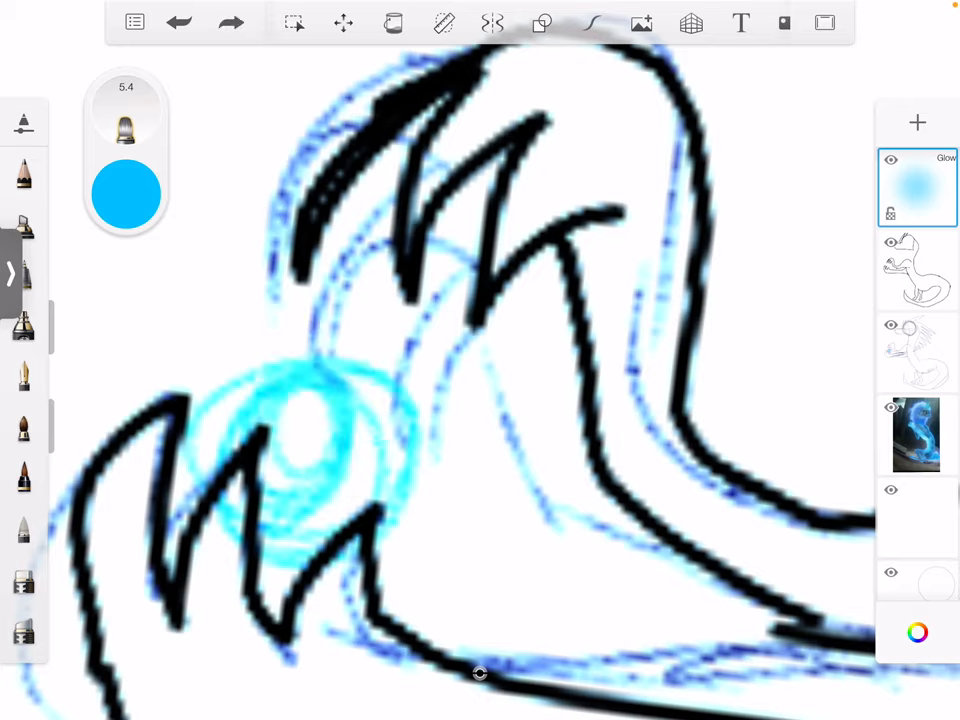
click(916, 188)
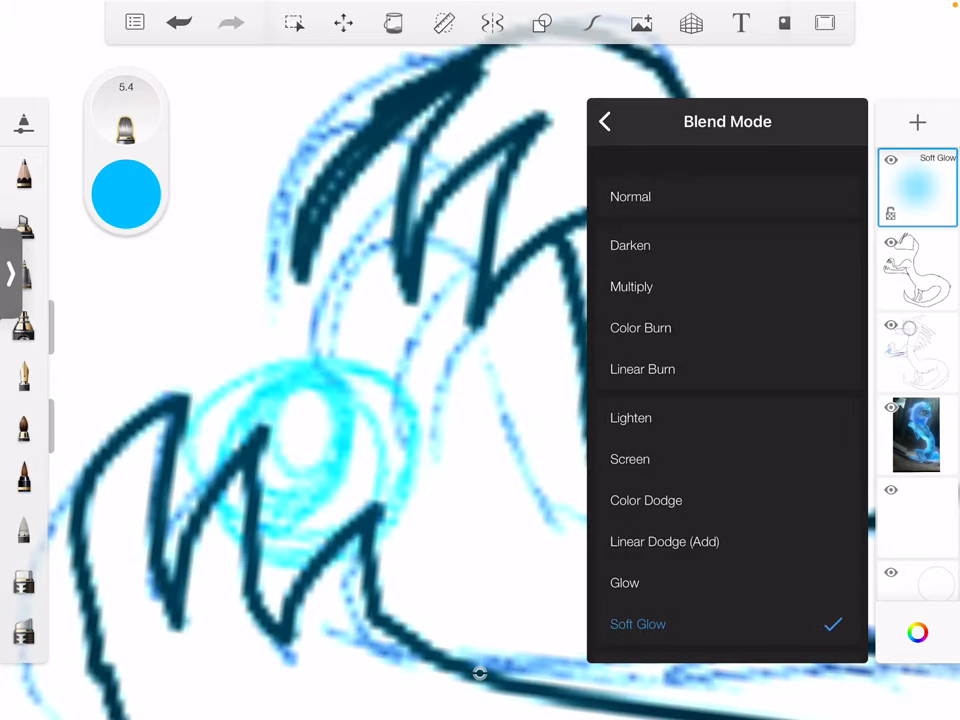
click(604, 121)
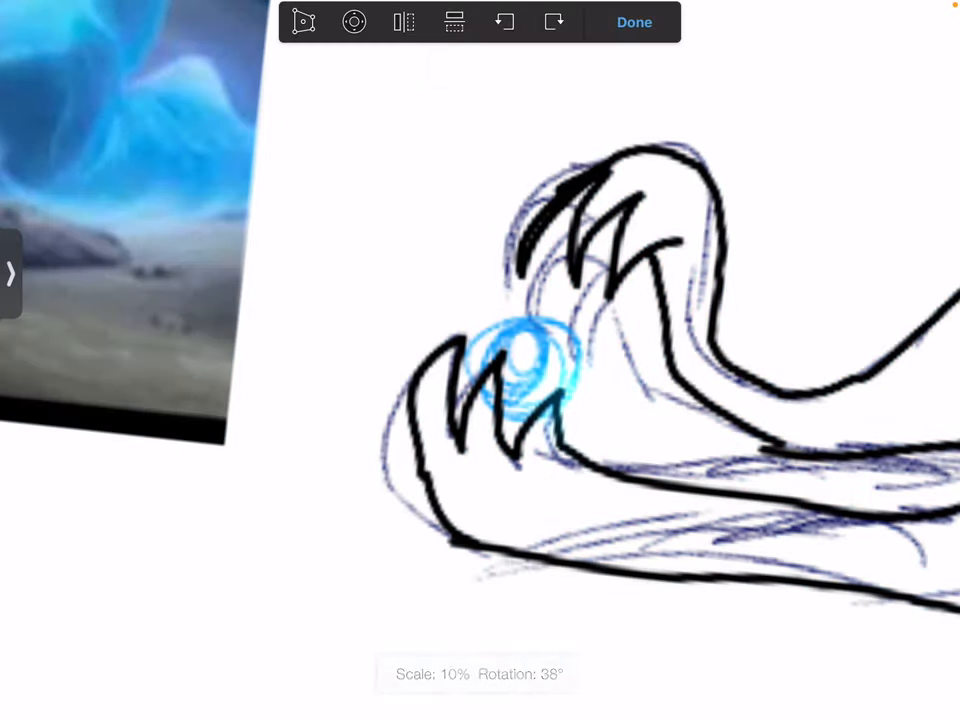
Confirm the shrunken glow and browse the brush library for an airbrush
click(634, 22)
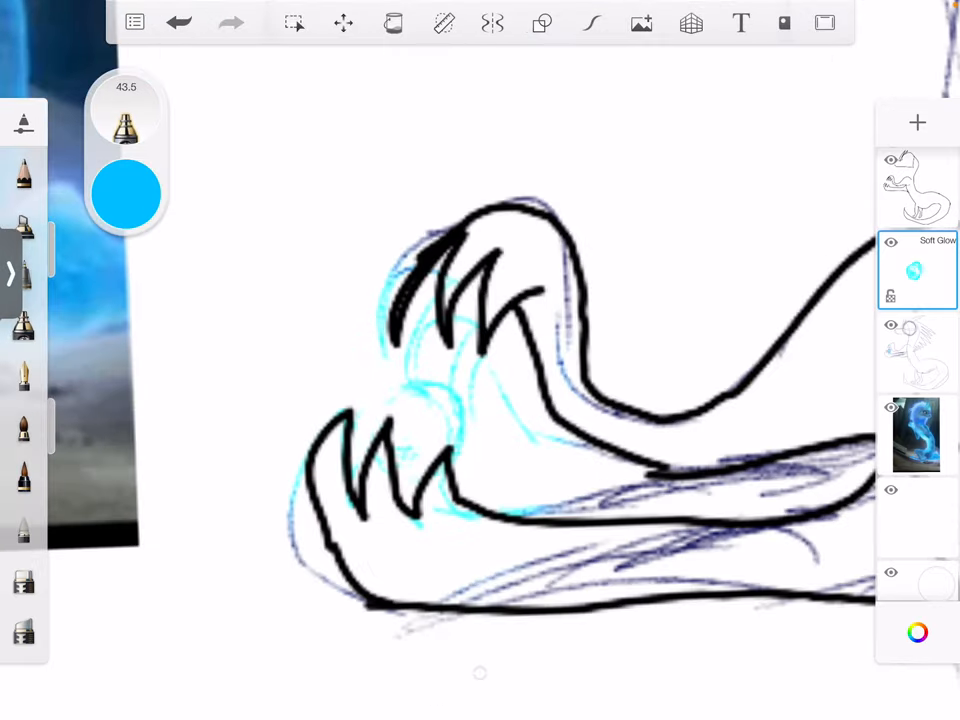
click(25, 122)
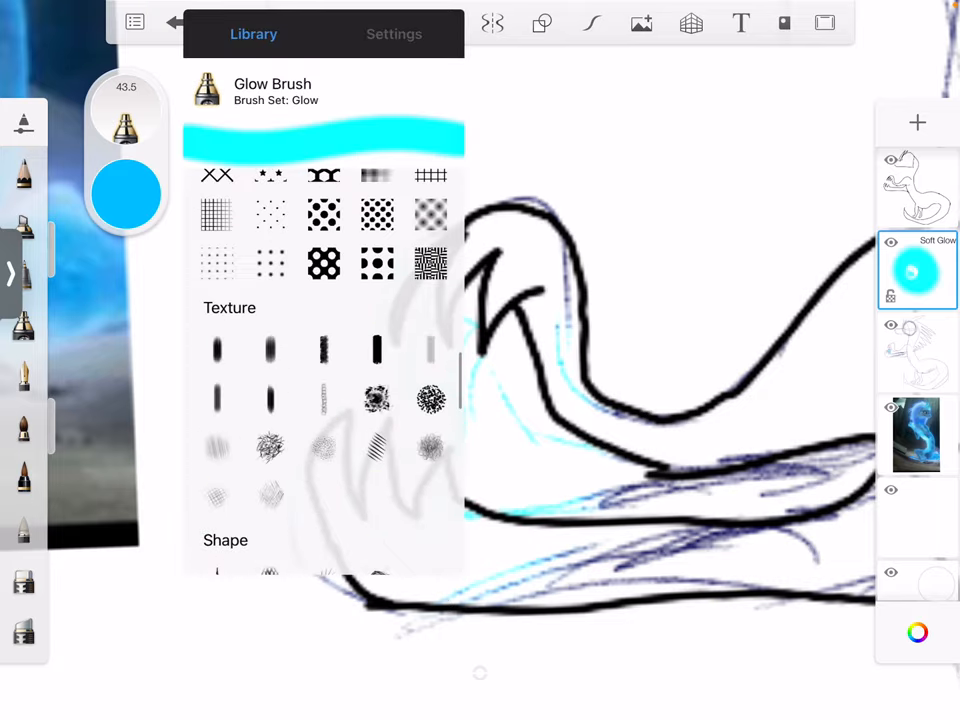
scroll(down, 3)
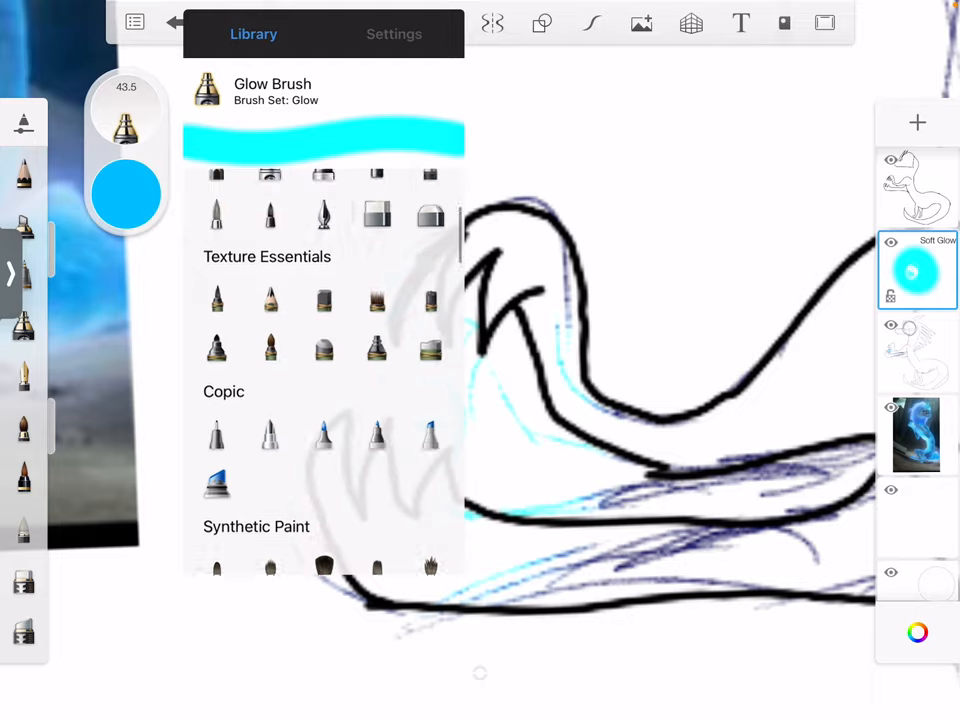
scroll(down, 3)
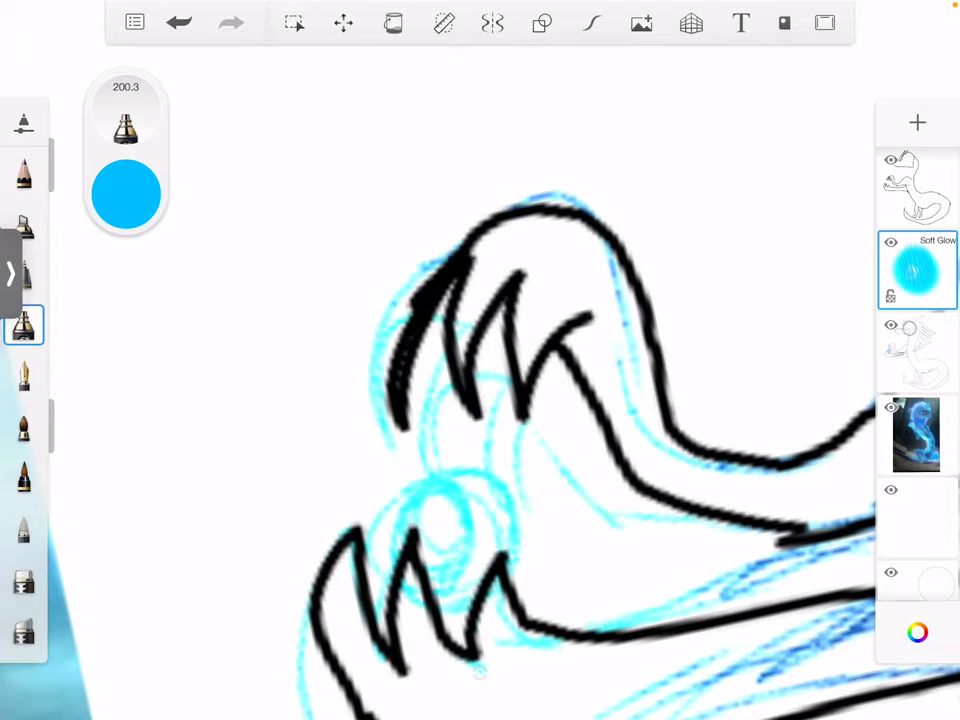
click(343, 22)
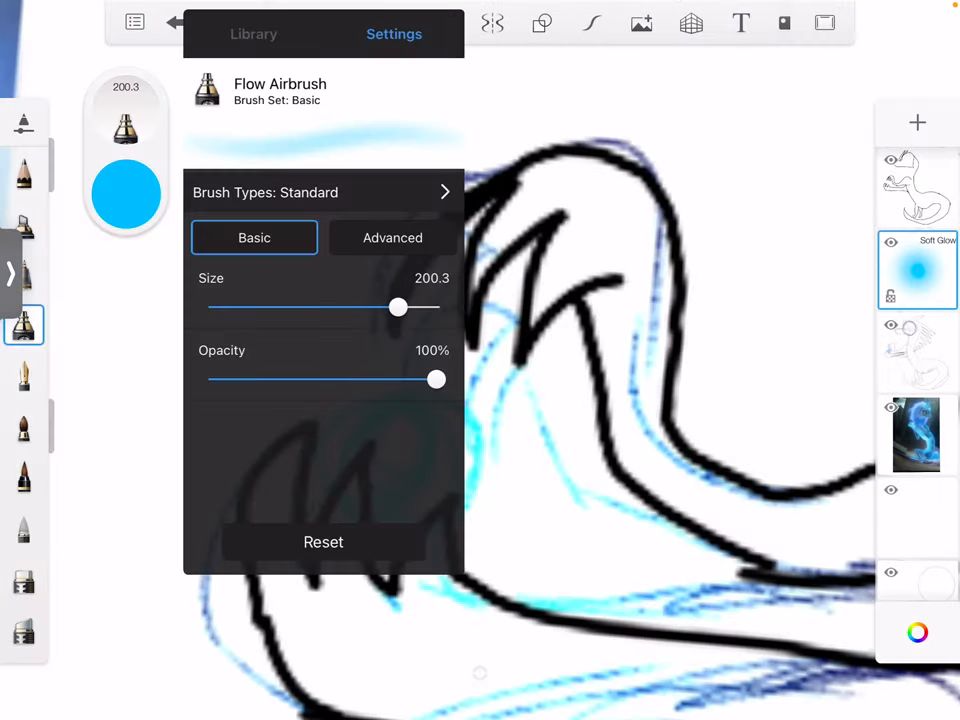
click(253, 34)
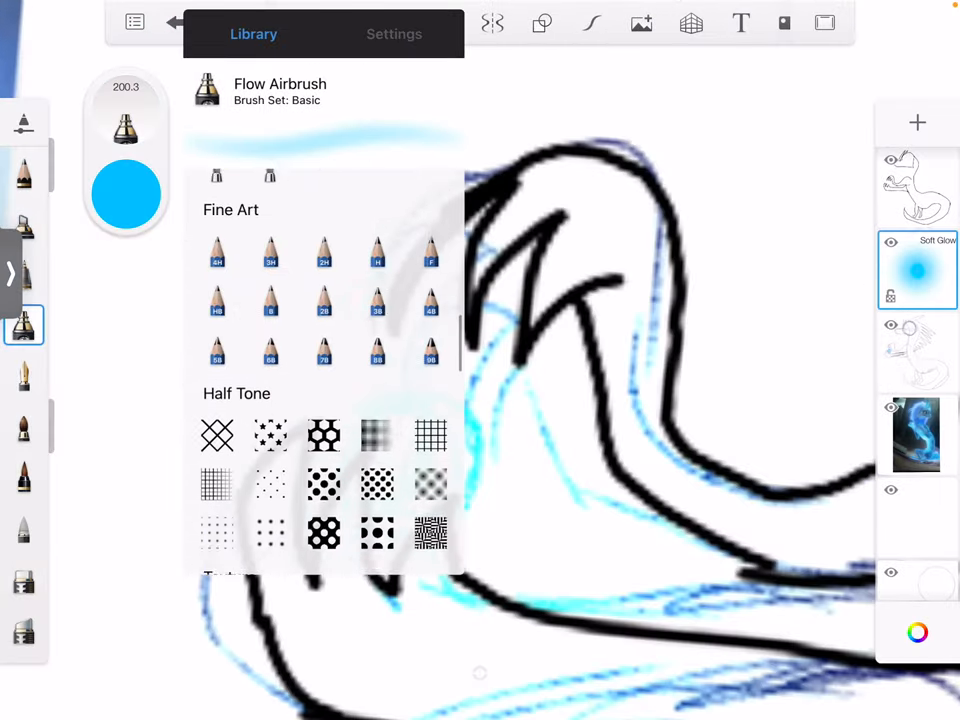
scroll(down, 3)
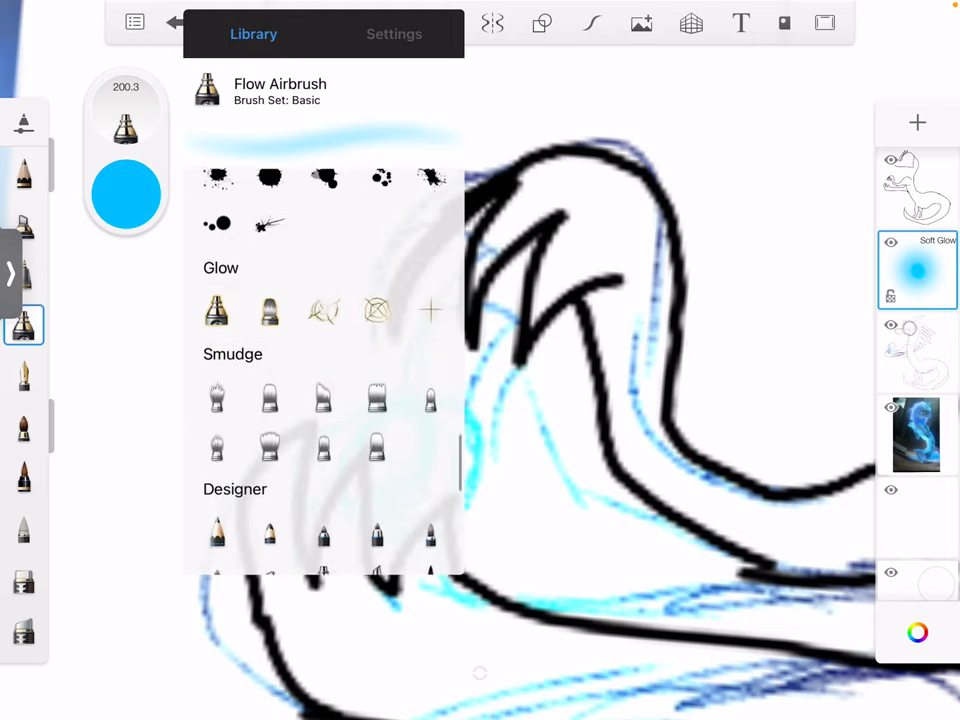
scroll(down, 3)
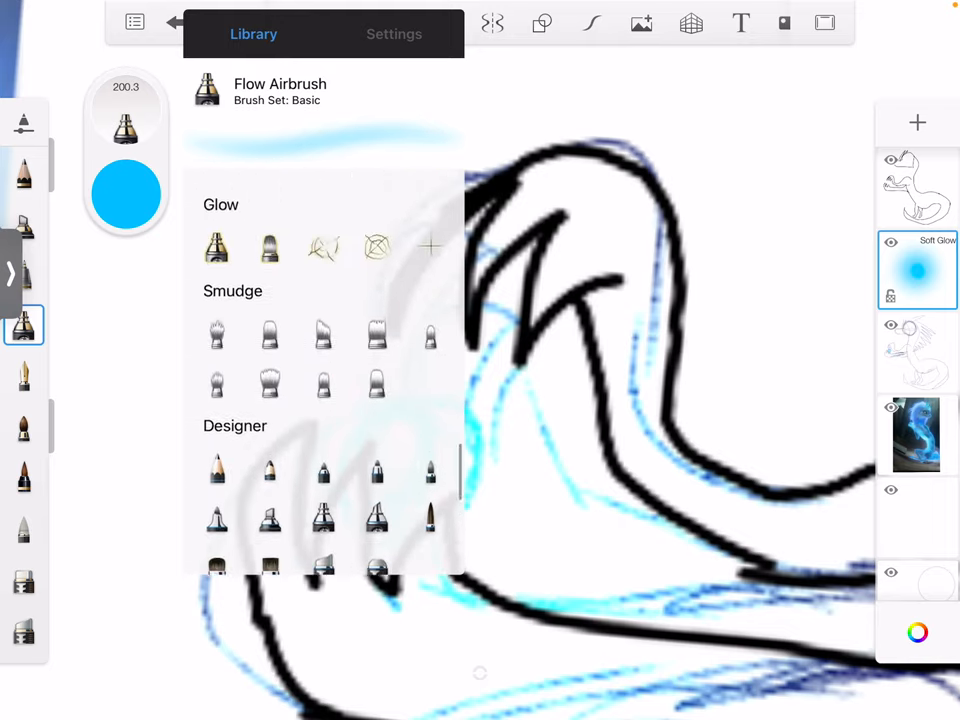
scroll(down, 3)
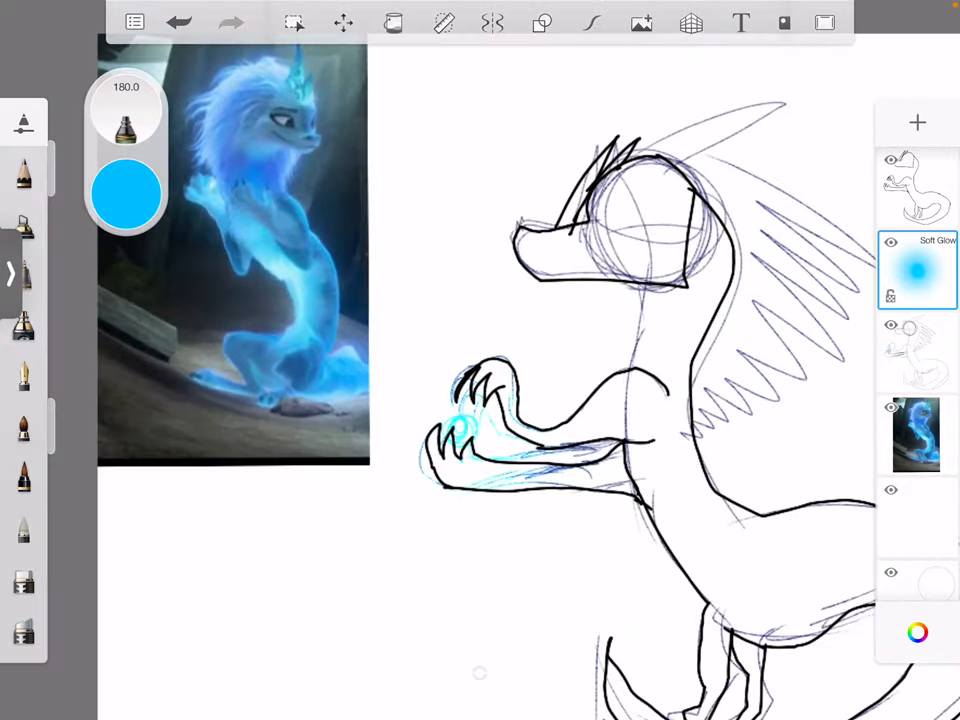
Add a new layer above the Soft Glow layer for a stronger glow
click(24, 375)
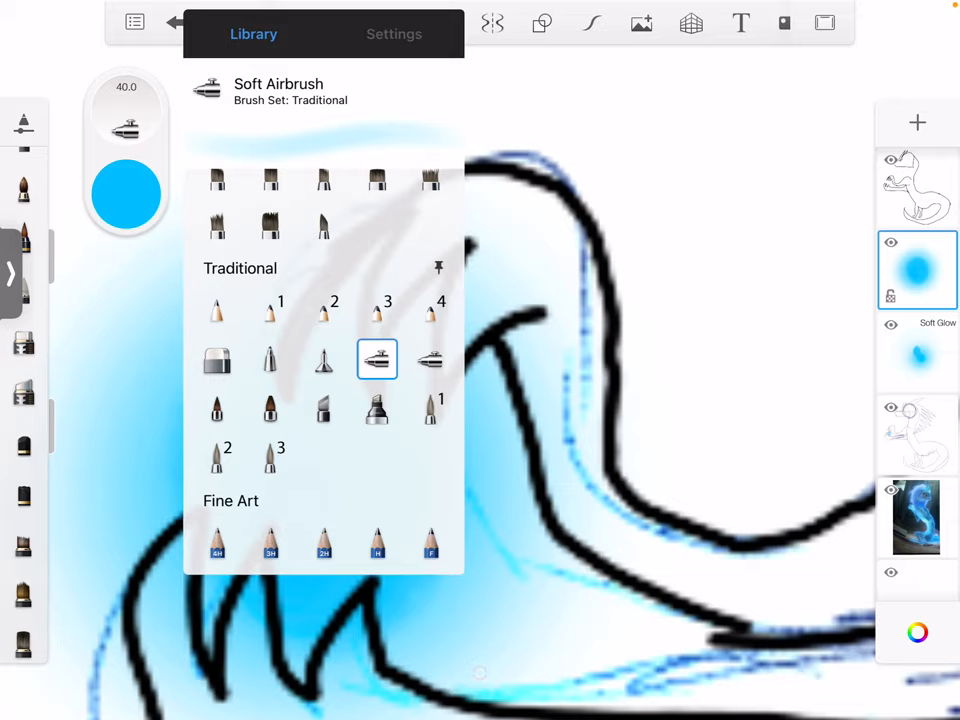
Browse the brush sets, try the inking pen, then choose the Dusty Airbrush
click(430, 360)
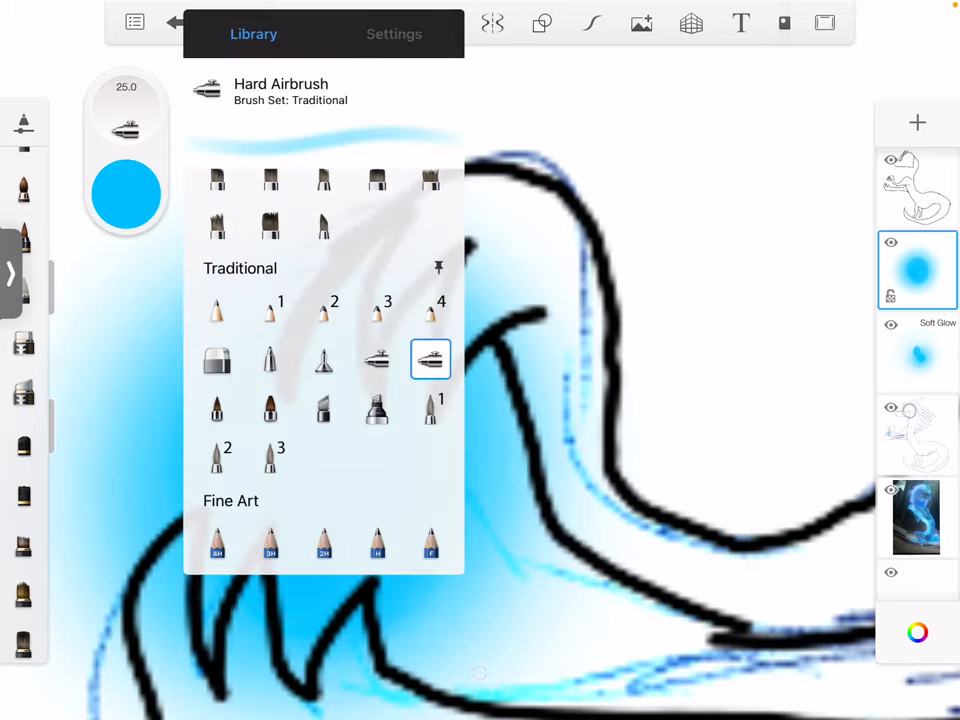
scroll(down, 3)
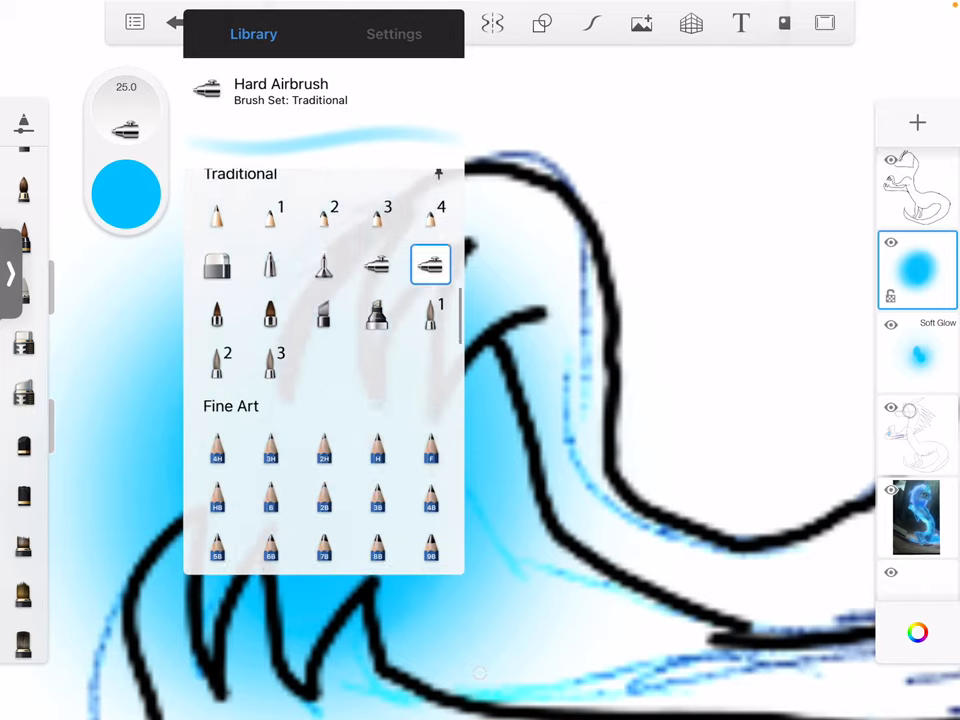
scroll(down, 3)
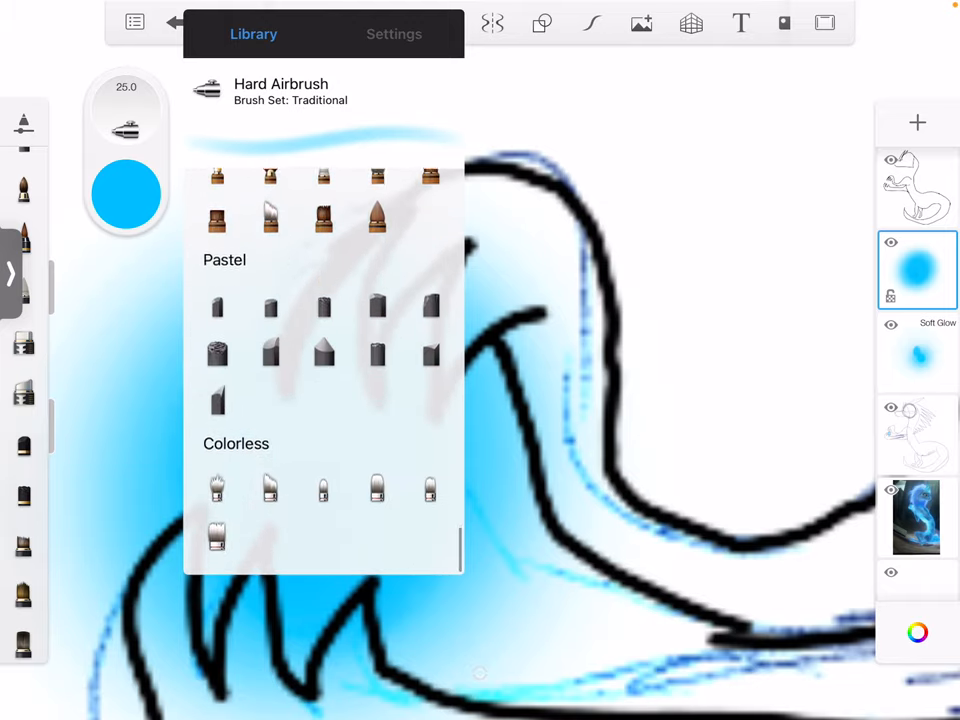
scroll(down, 3)
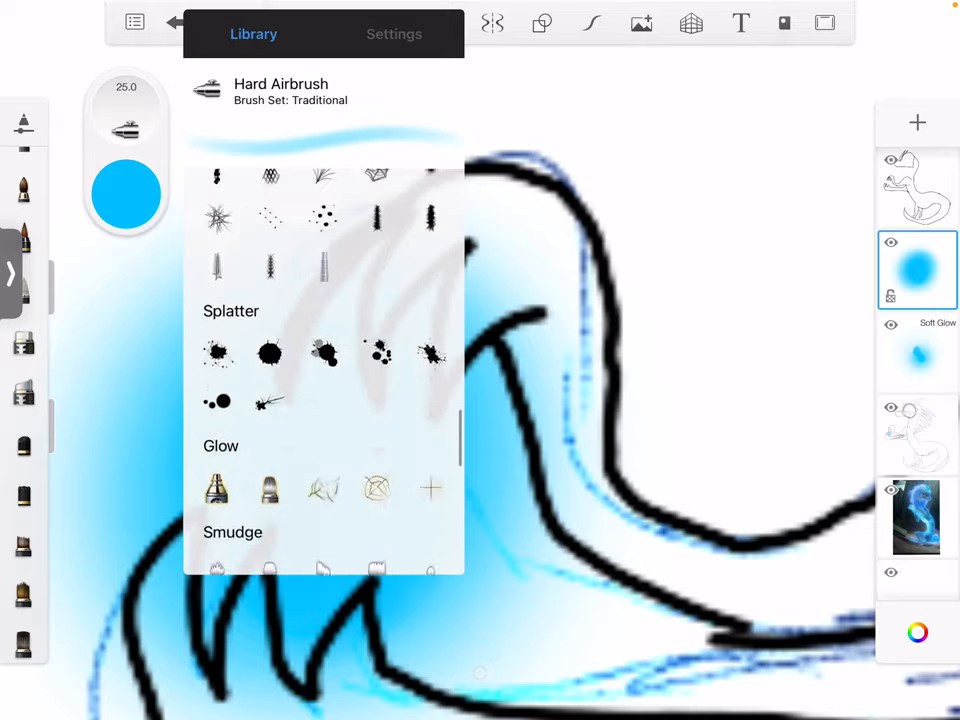
scroll(down, 3)
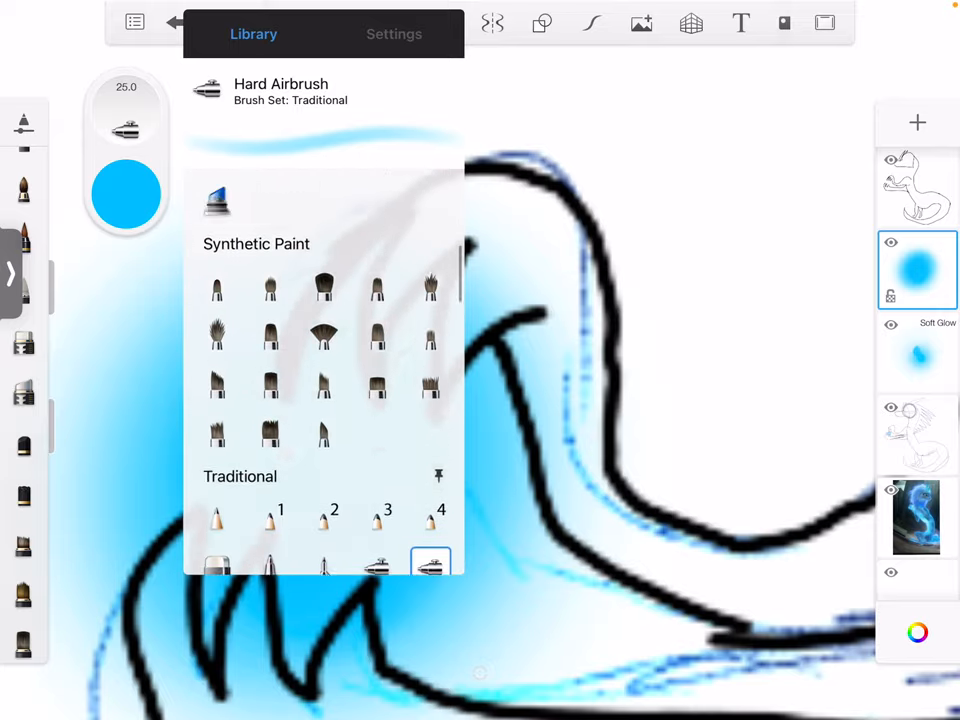
scroll(down, 3)
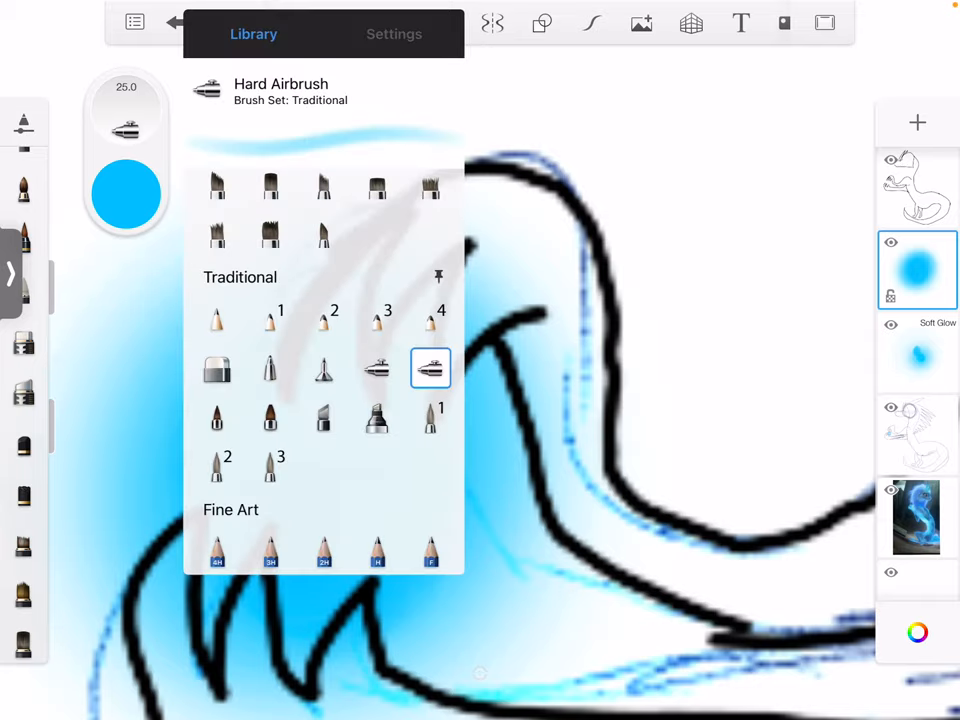
scroll(down, 3)
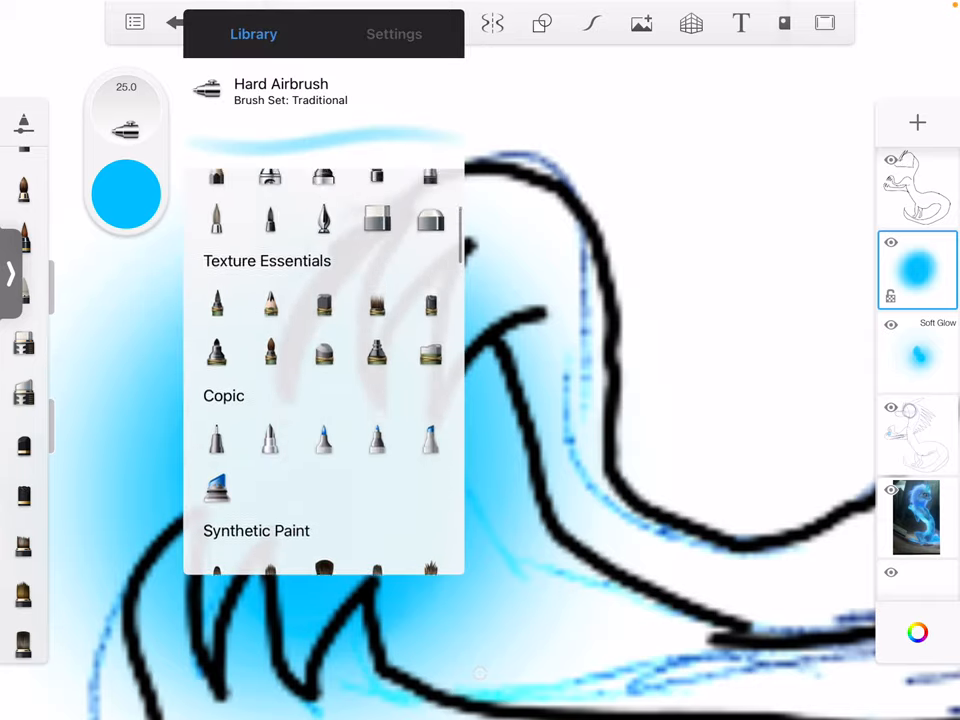
click(323, 417)
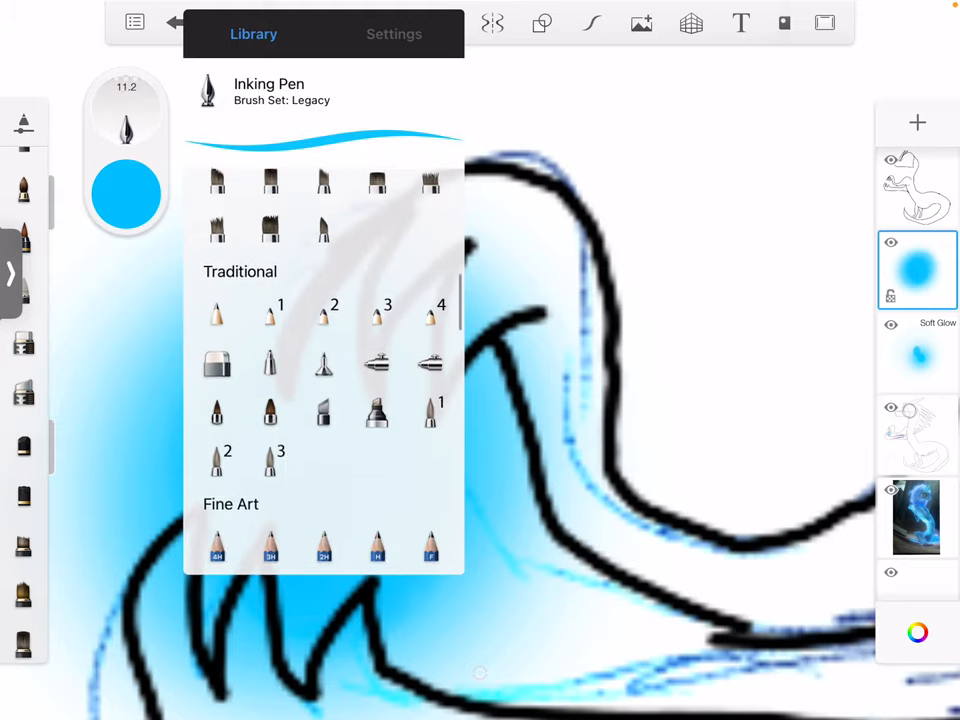
scroll(down, 3)
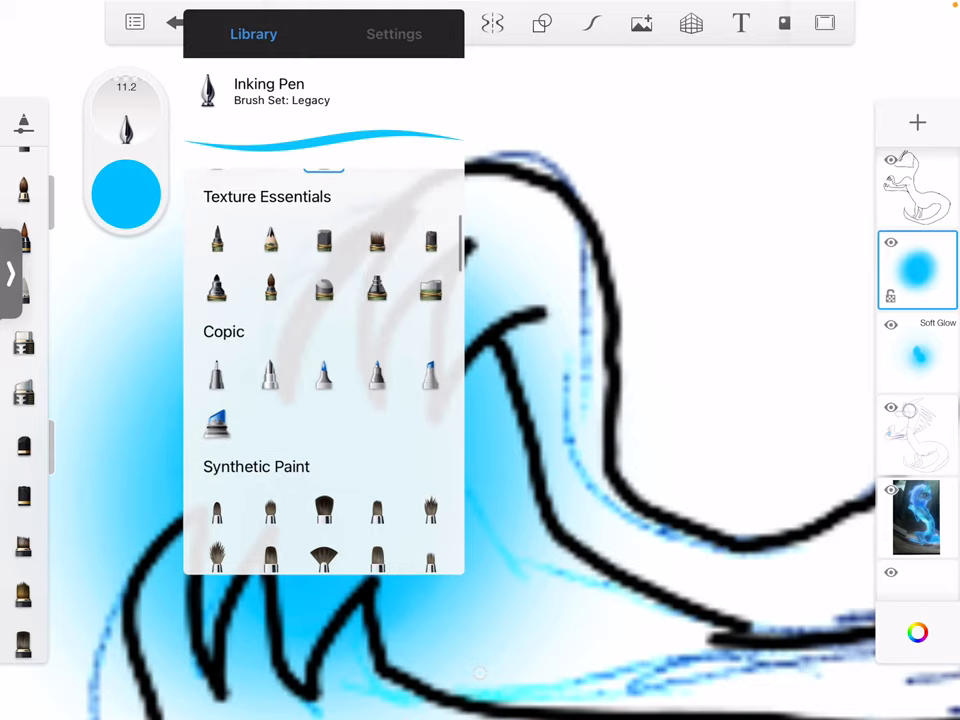
click(377, 205)
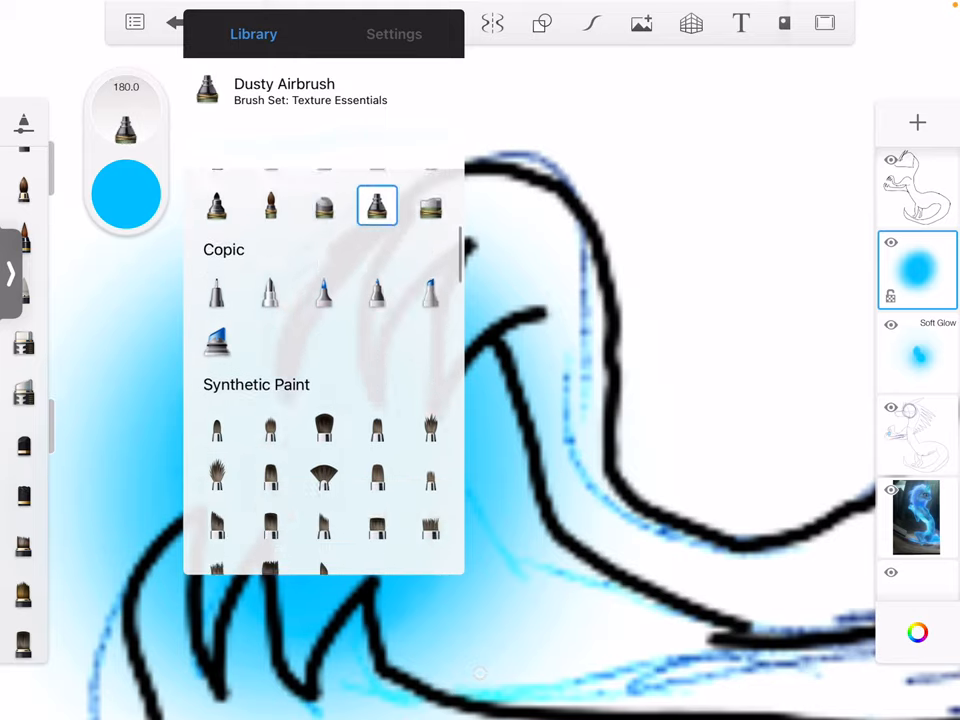
scroll(down, 3)
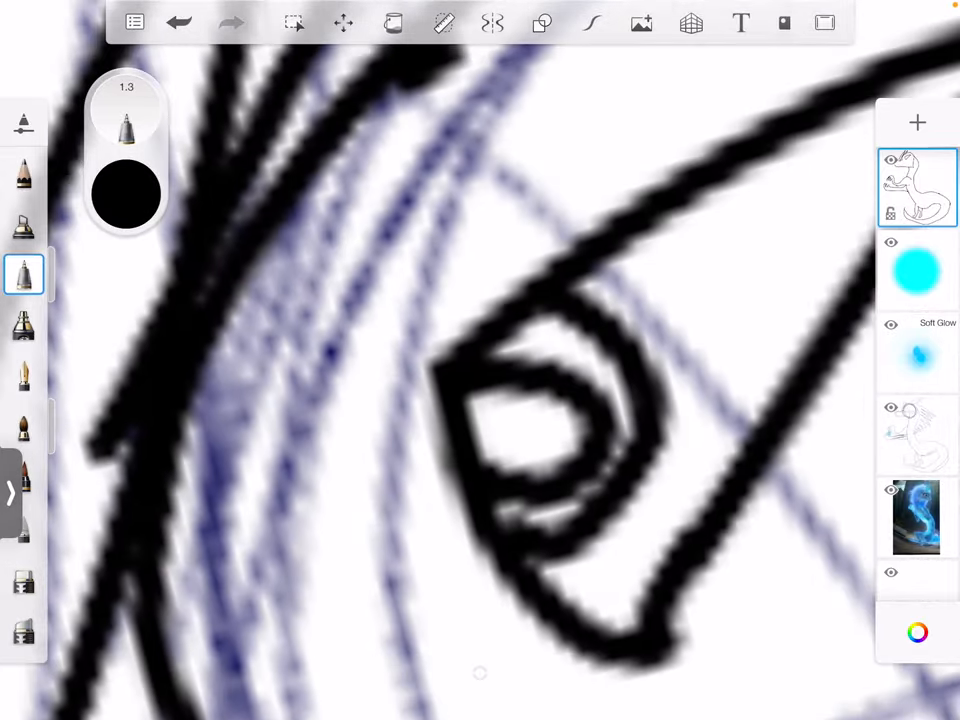
Fill the dragon's eye black with a cyan iris
click(126, 192)
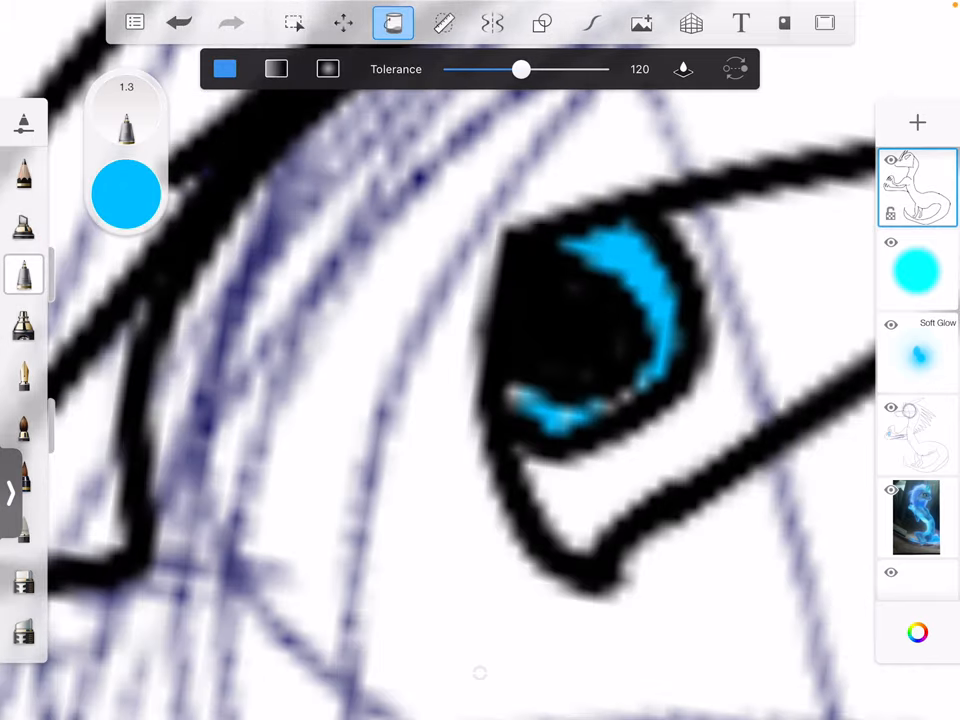
click(126, 193)
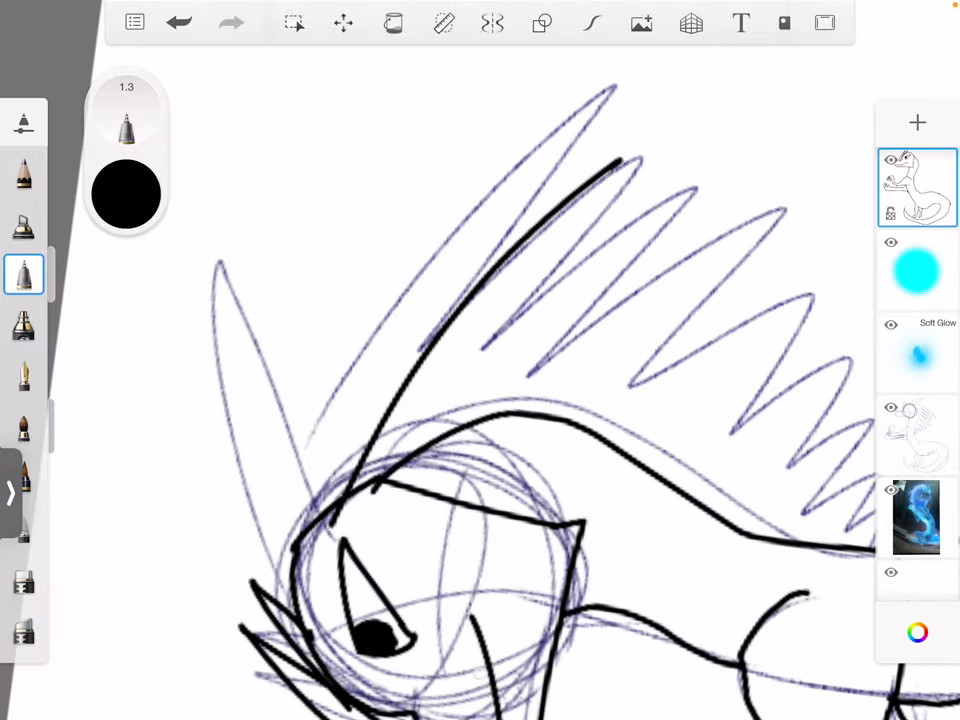
click(178, 22)
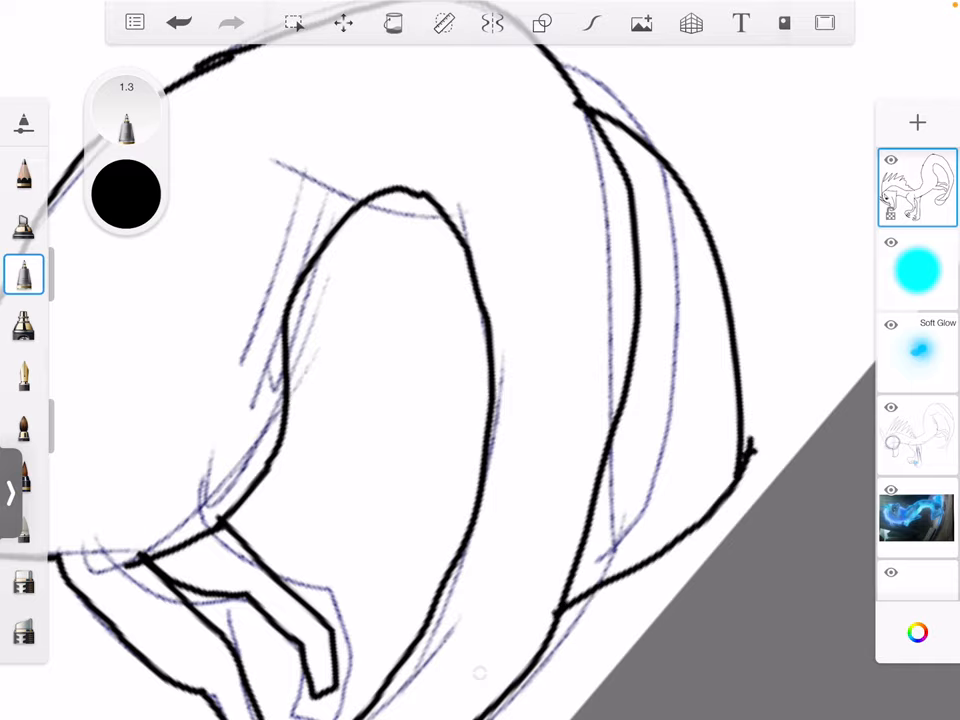
click(293, 22)
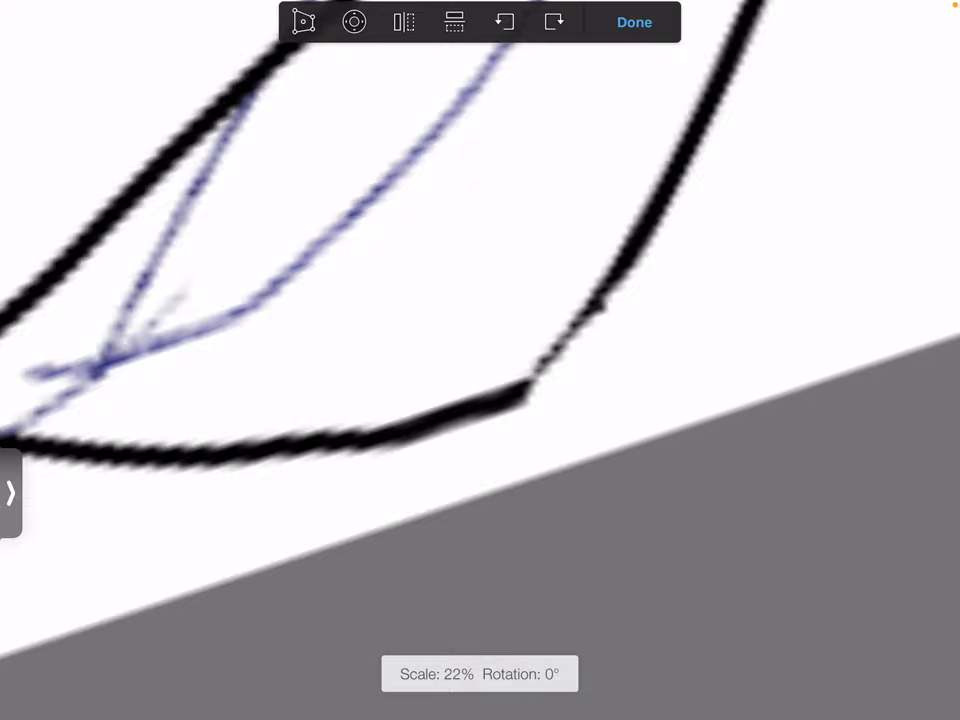
click(634, 22)
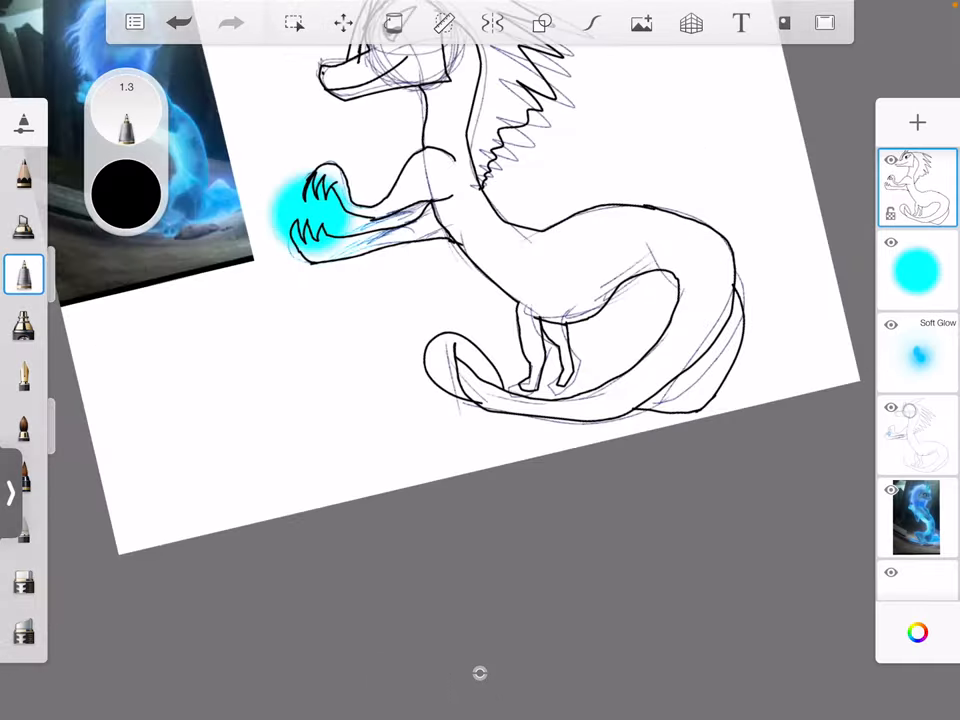
click(393, 22)
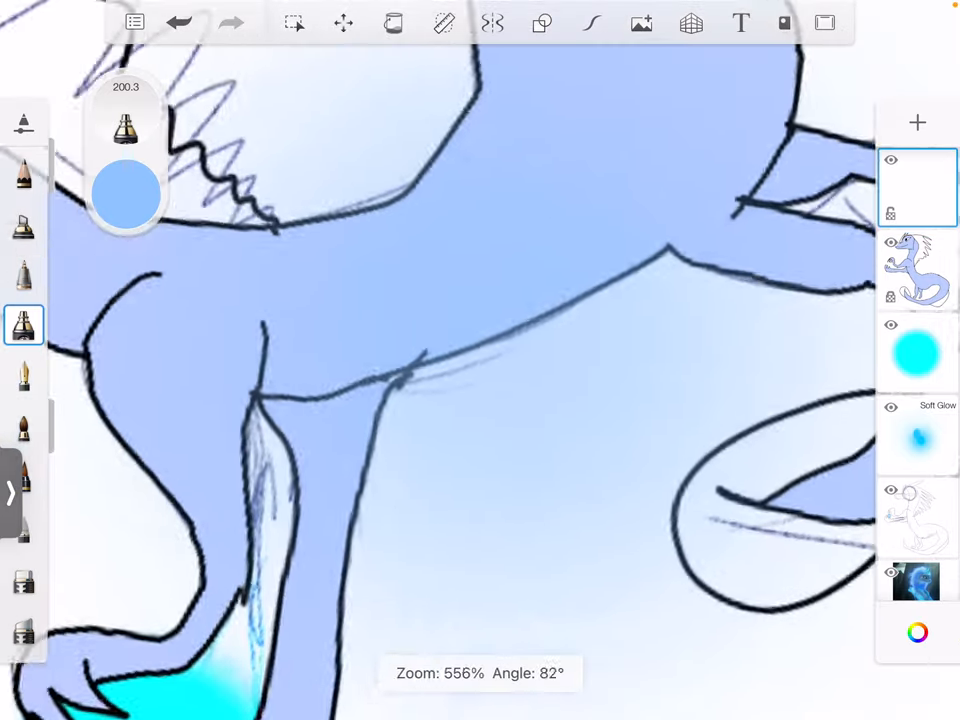
Add a new top layer for blue shading and bring up its layer options
click(23, 325)
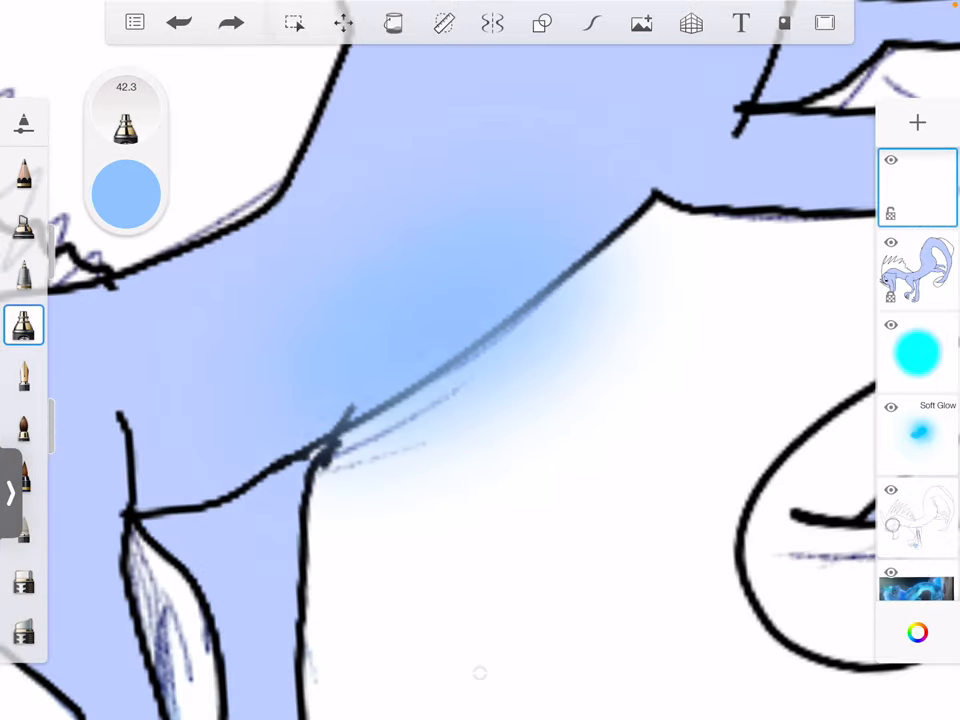
click(917, 187)
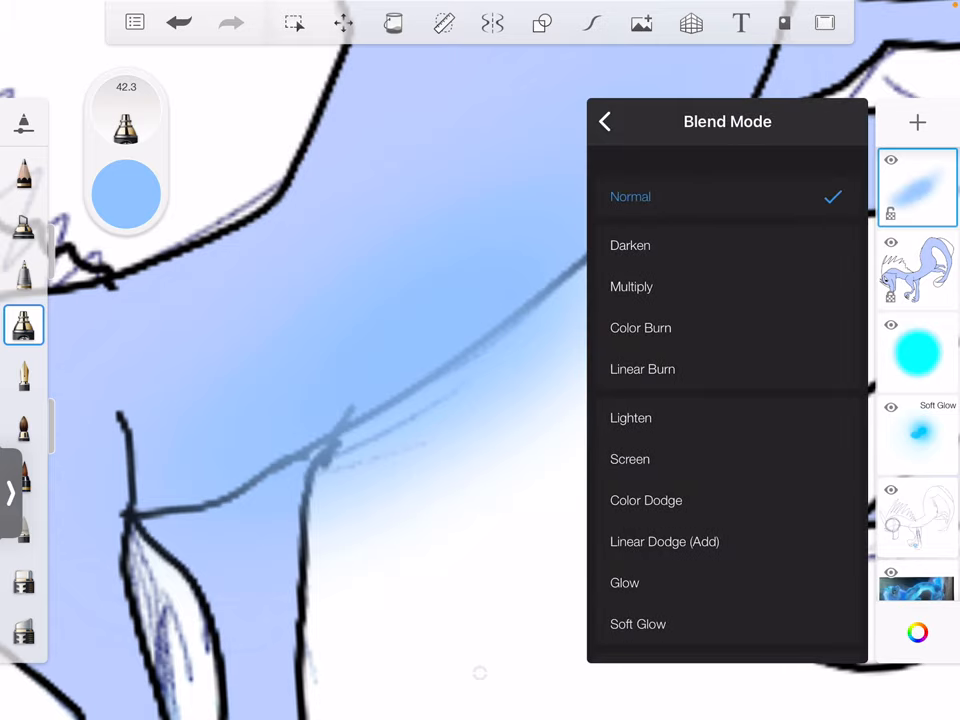
Blend the shading layer as Soft Glow, pick brighter cyan highlights, and add an empty layer
scroll(down, 3)
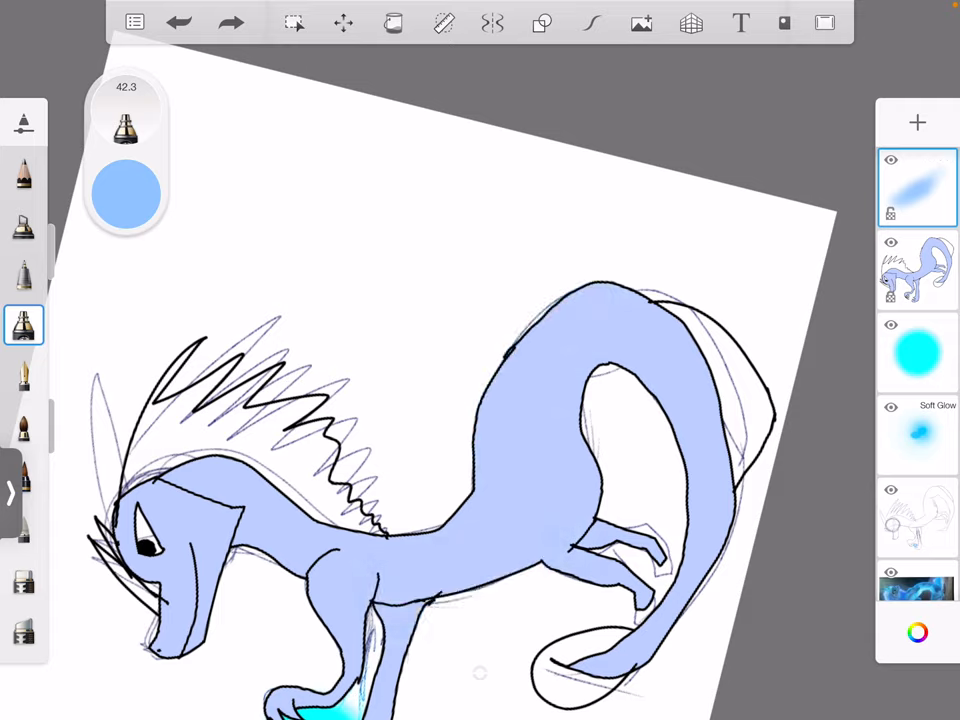
click(916, 187)
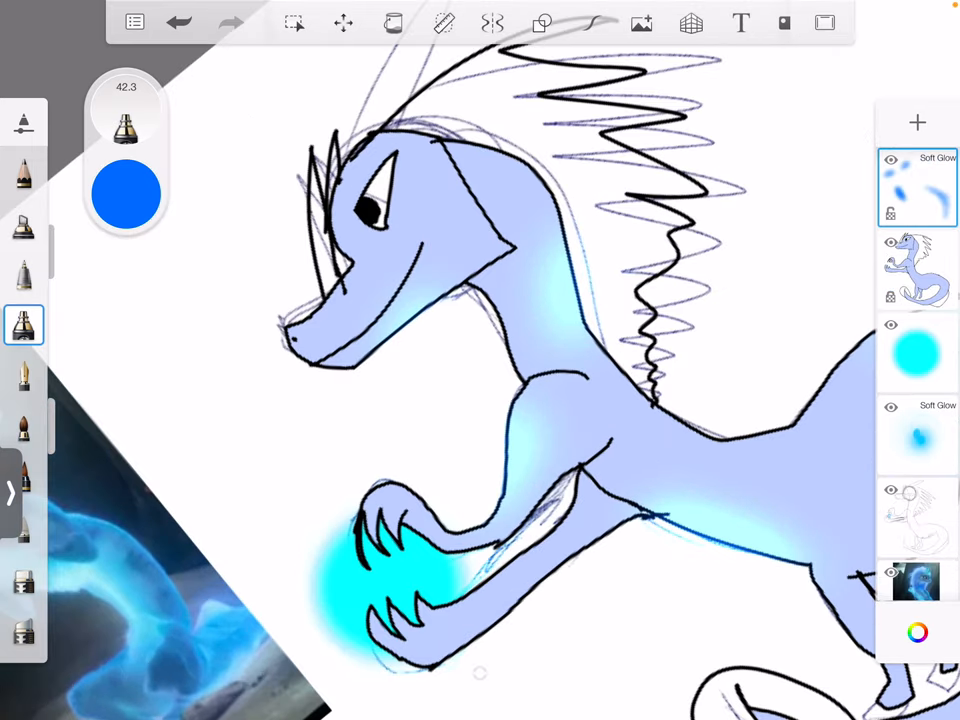
click(126, 193)
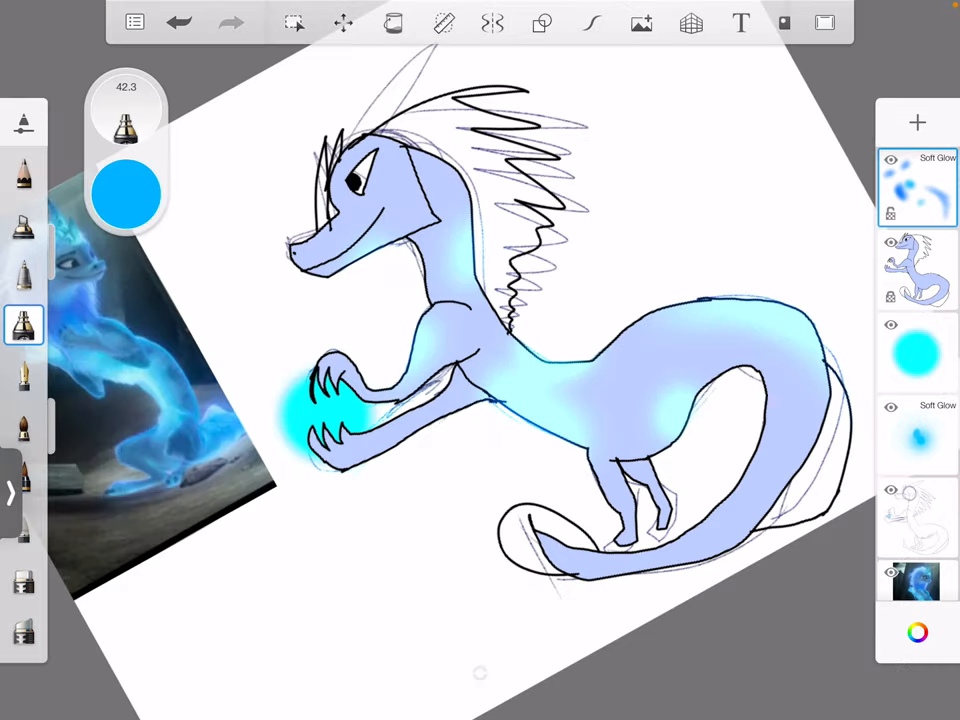
click(917, 187)
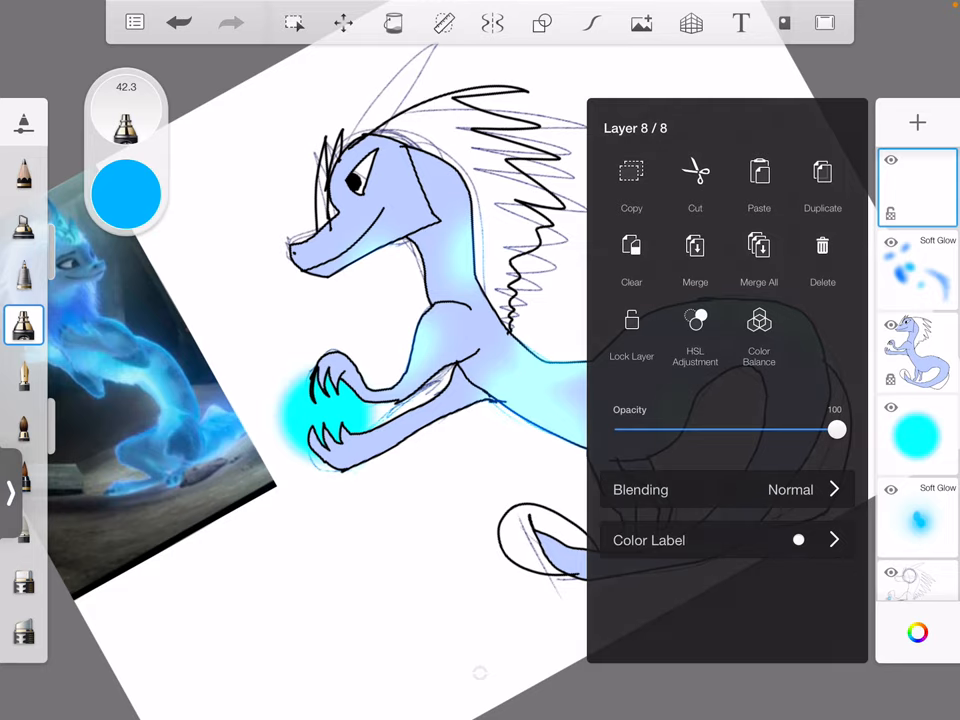